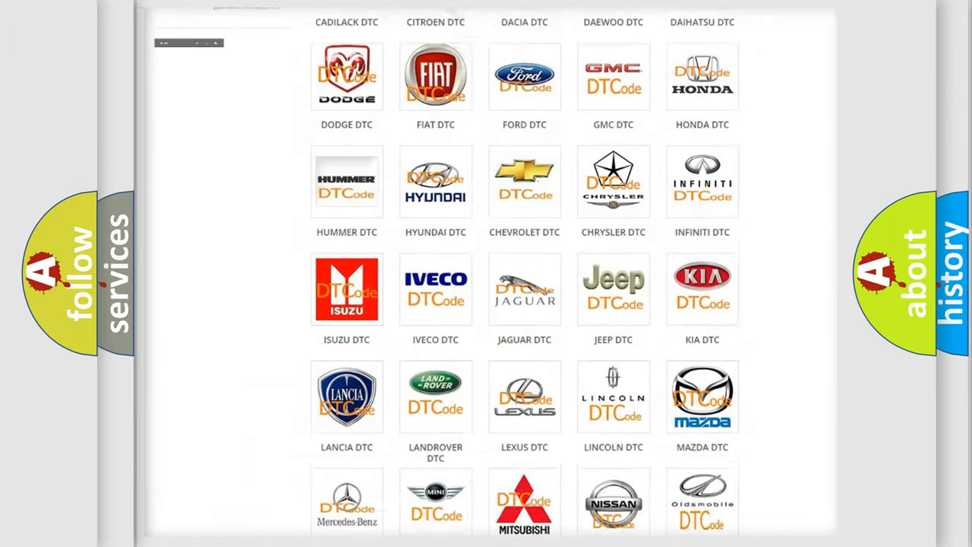
Open the Dodge DTC code list from the brand grid and browse its B-codes
scroll(up, 3)
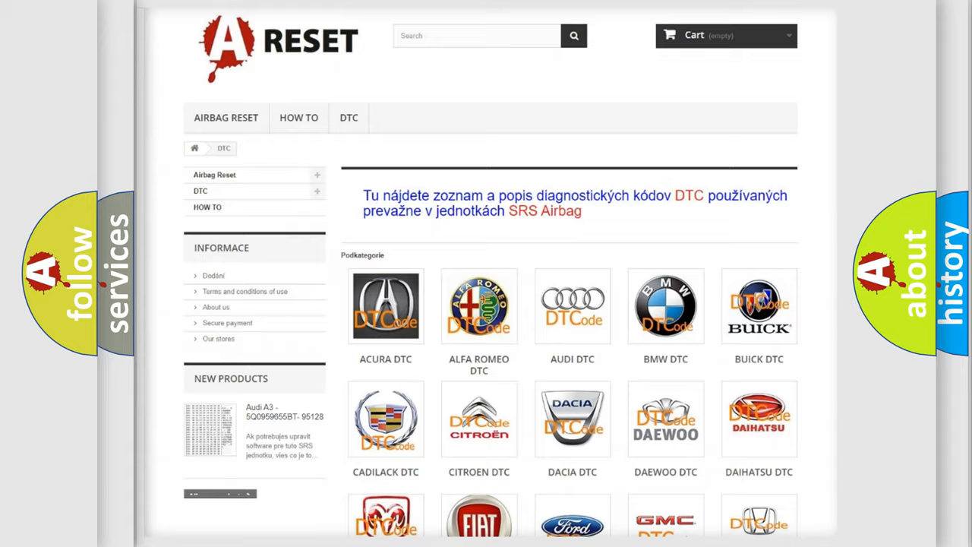
scroll(down, 3)
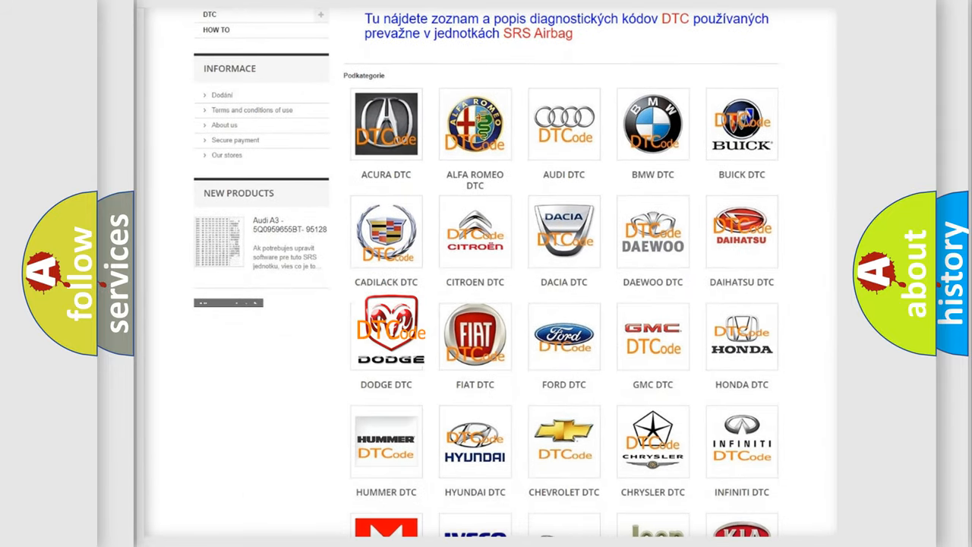
click(386, 335)
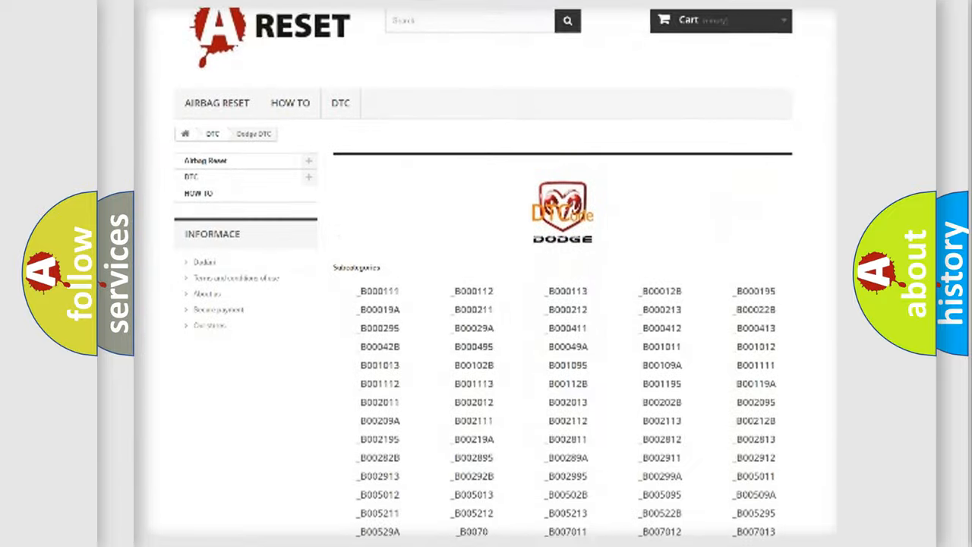
scroll(down, 3)
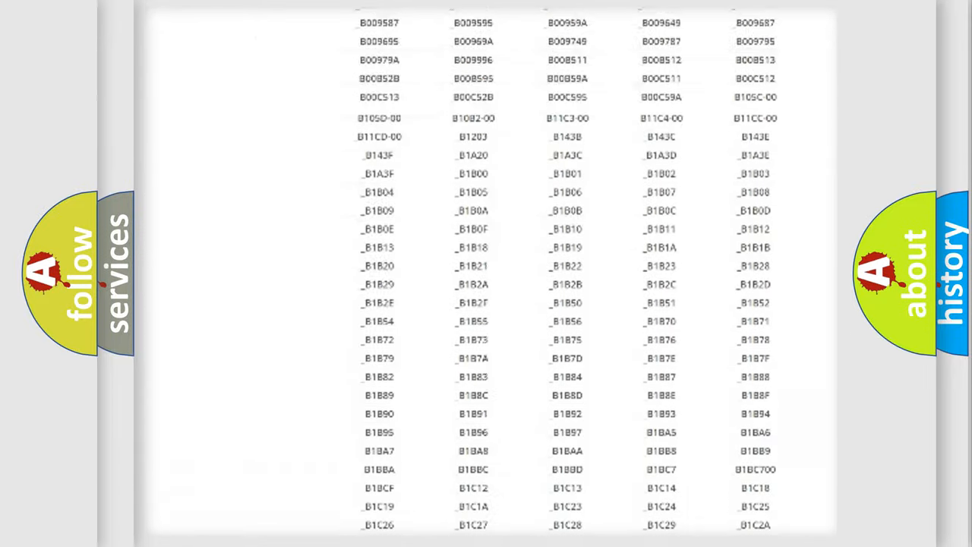
scroll(up, 3)
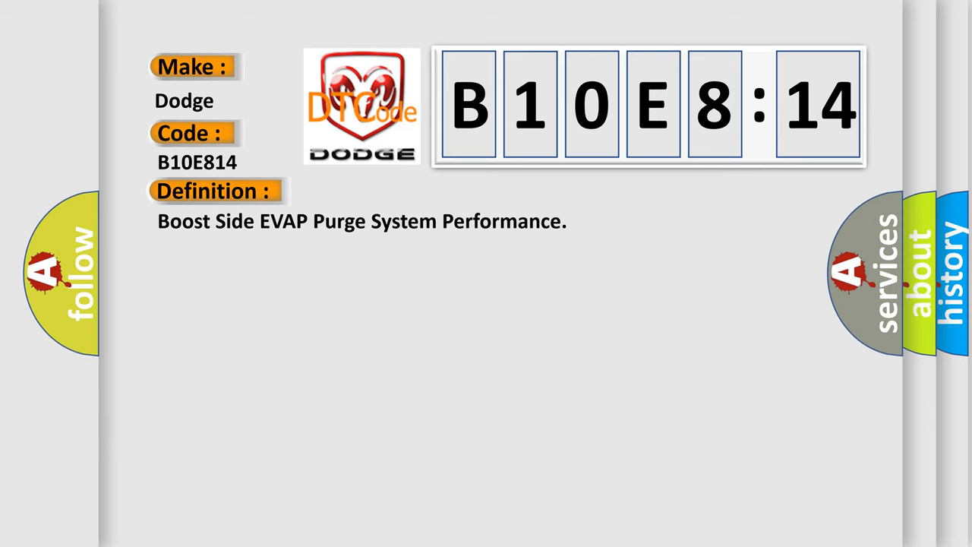
Reveal the B10E814 Description text explaining the PCM's evaporative system monitoring
click(395, 191)
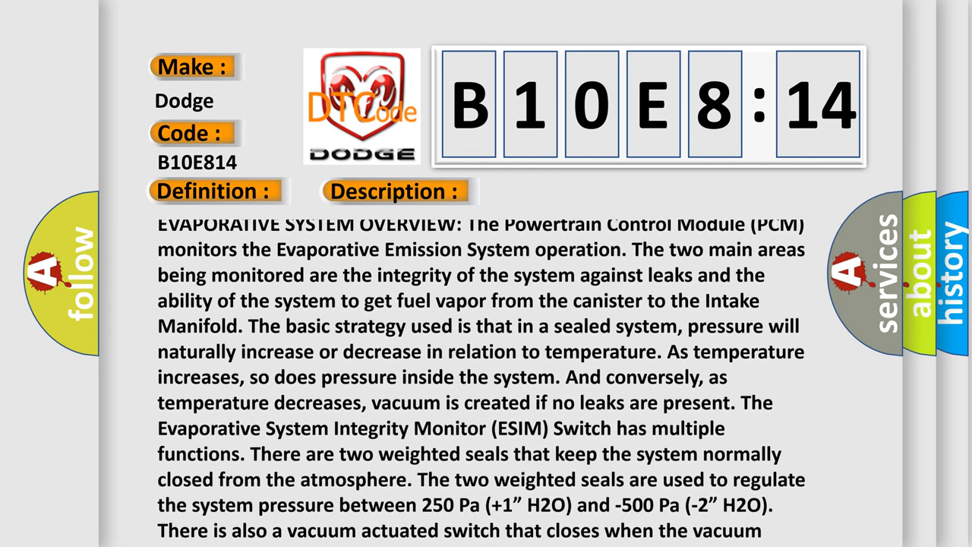
Scroll through the B10E814 description to its last line about FTP sensor leak testing
scroll(down, 3)
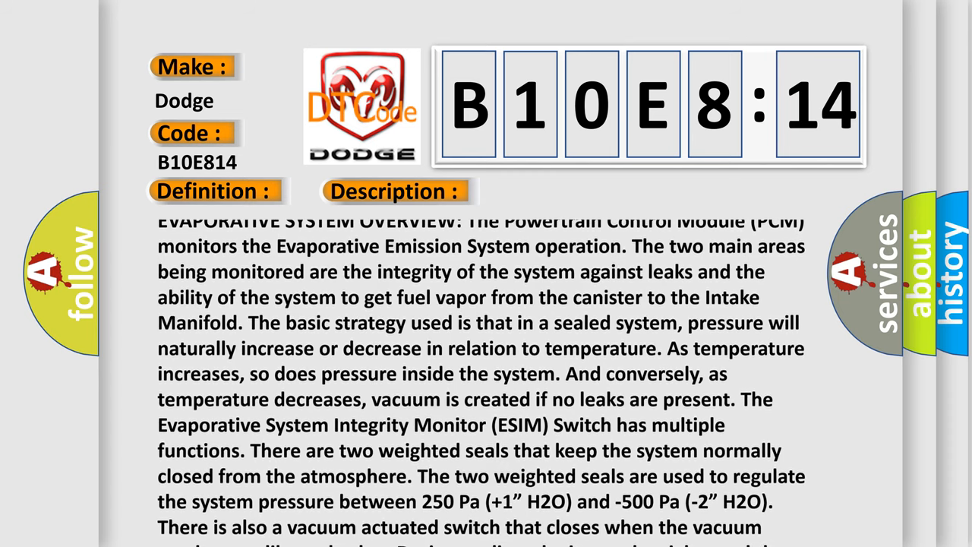
scroll(down, 3)
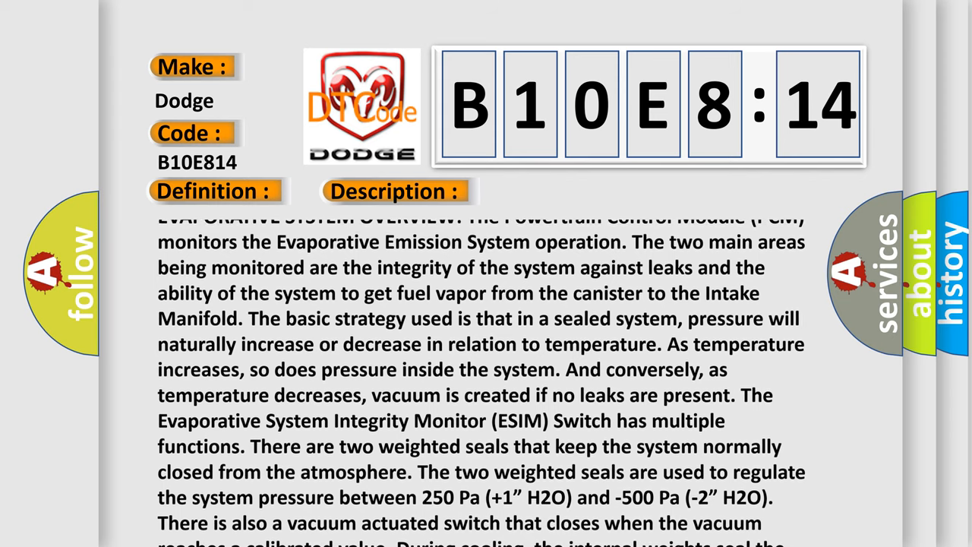
scroll(up, 3)
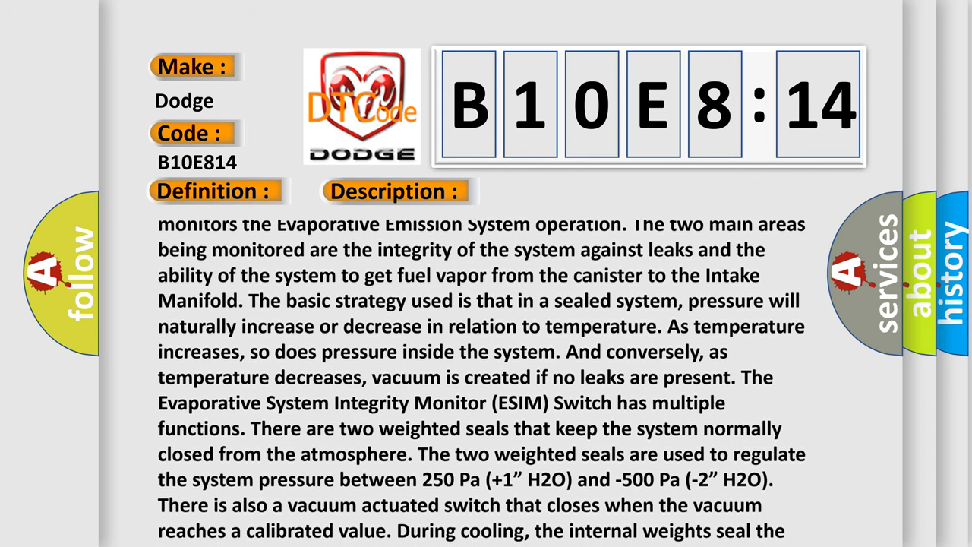
scroll(down, 3)
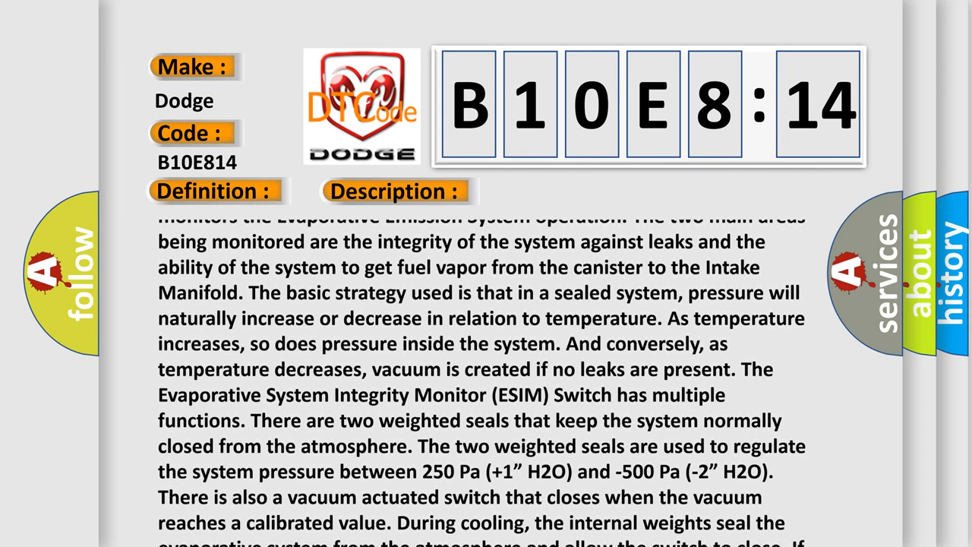
scroll(down, 3)
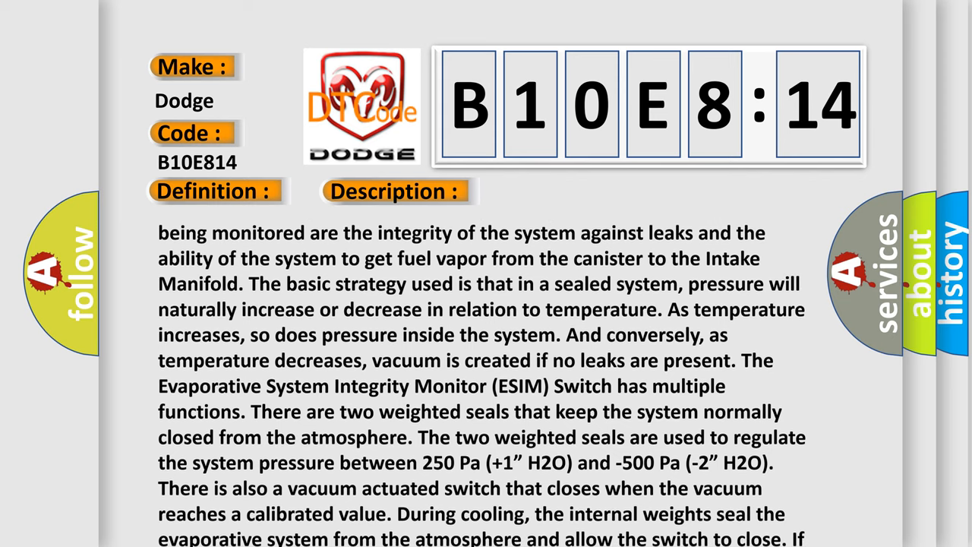
scroll(down, 3)
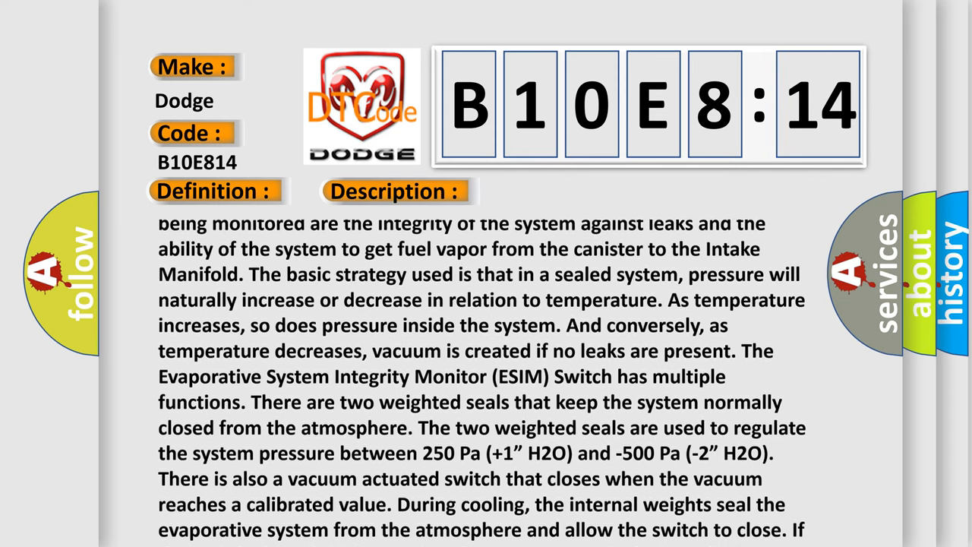
scroll(down, 3)
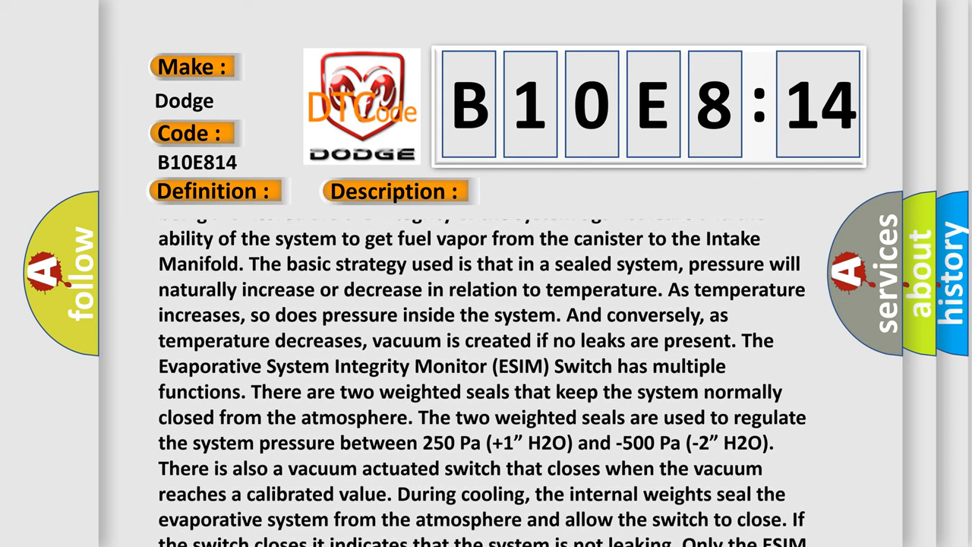
scroll(up, 3)
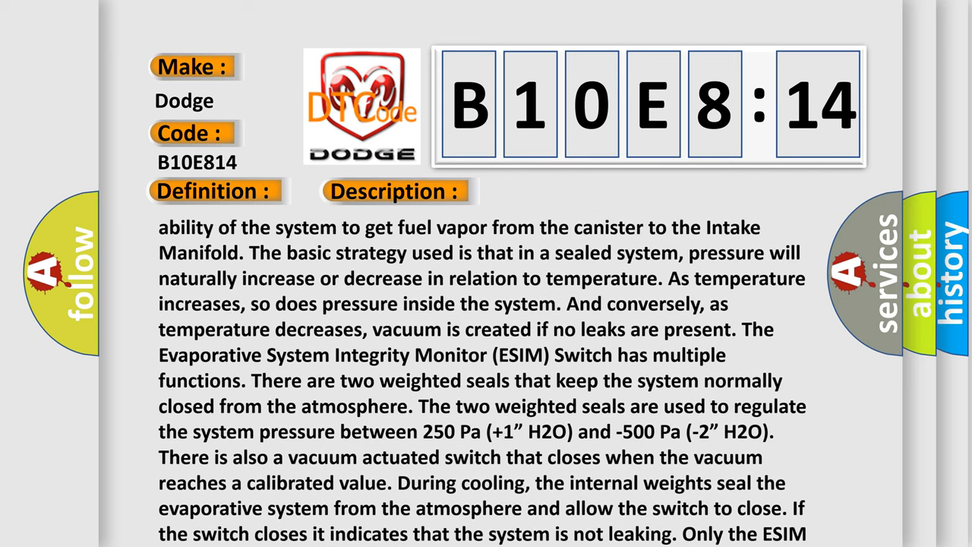
scroll(down, 3)
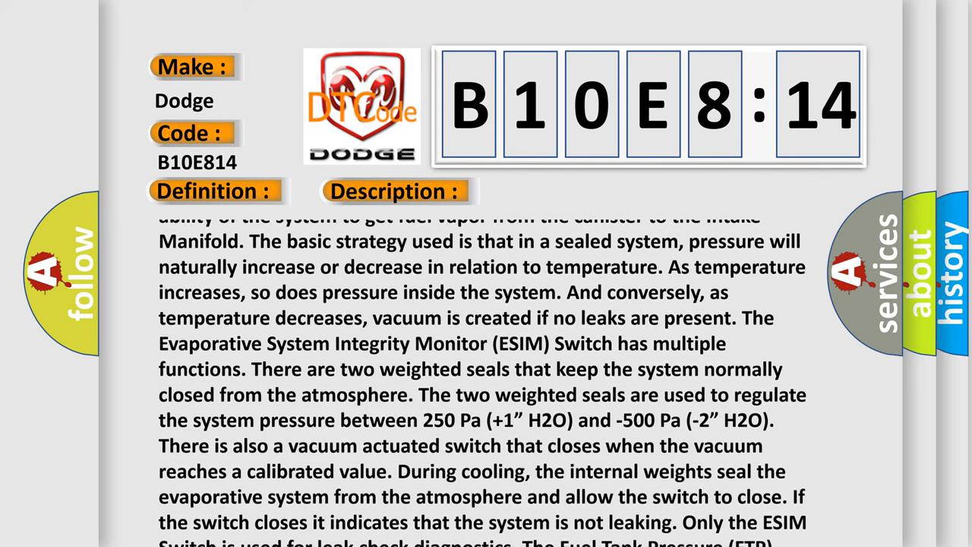
scroll(down, 3)
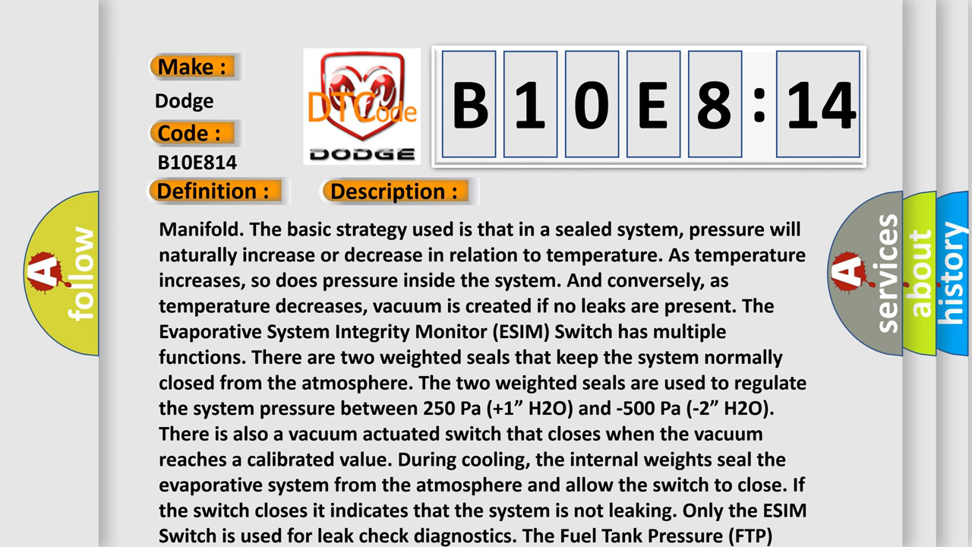
scroll(down, 3)
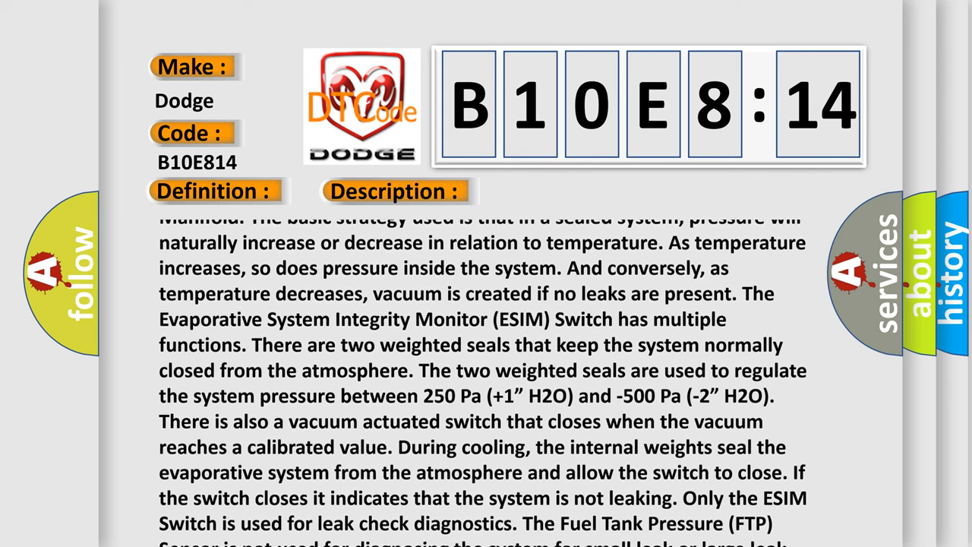
scroll(down, 3)
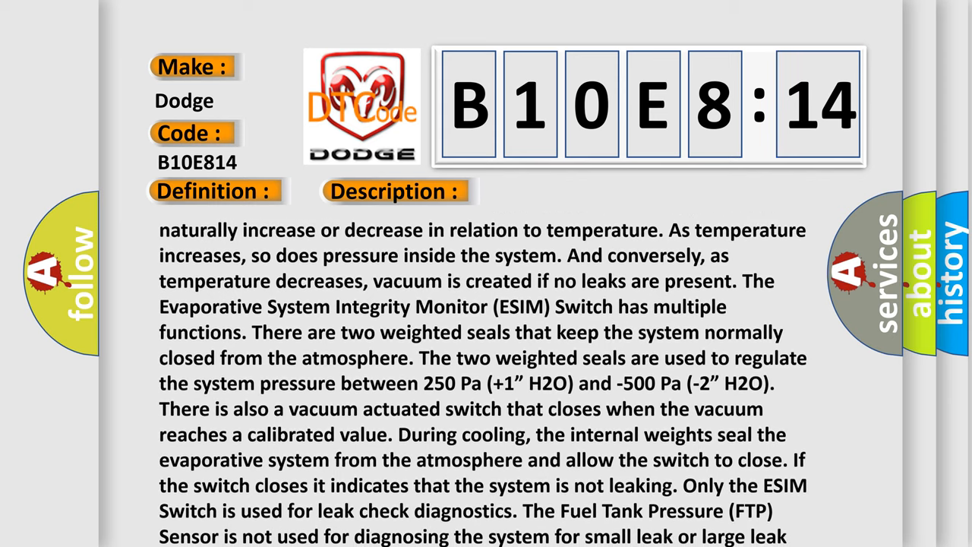
scroll(down, 3)
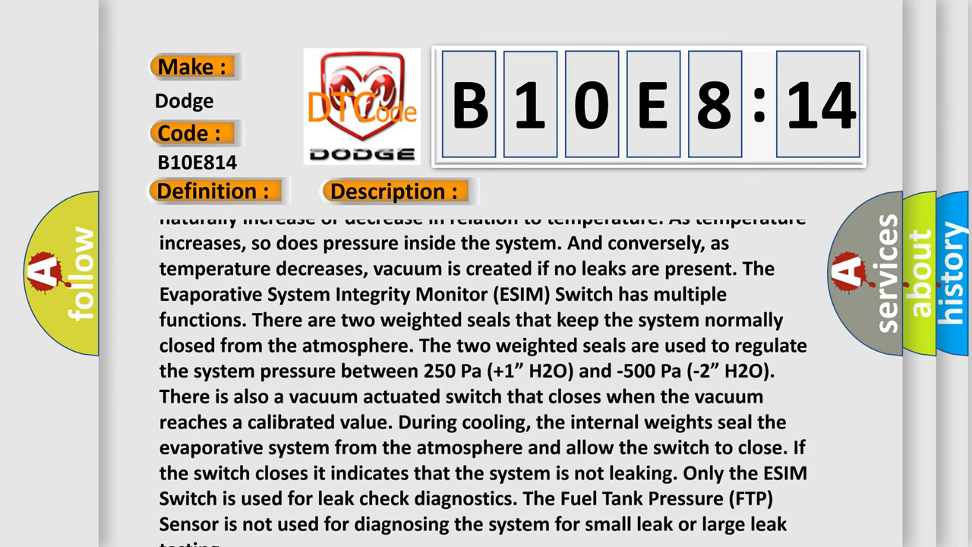
scroll(down, 3)
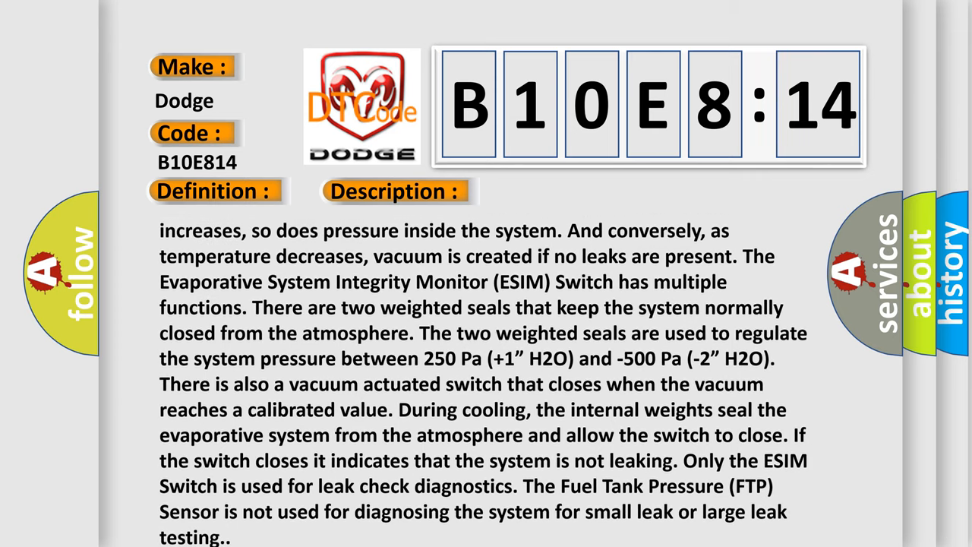
scroll(down, 3)
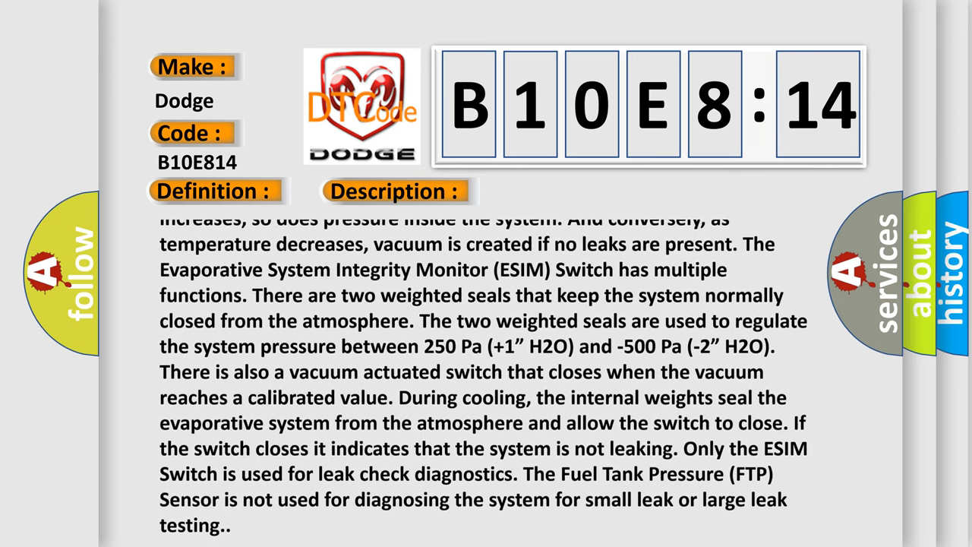
scroll(up, 3)
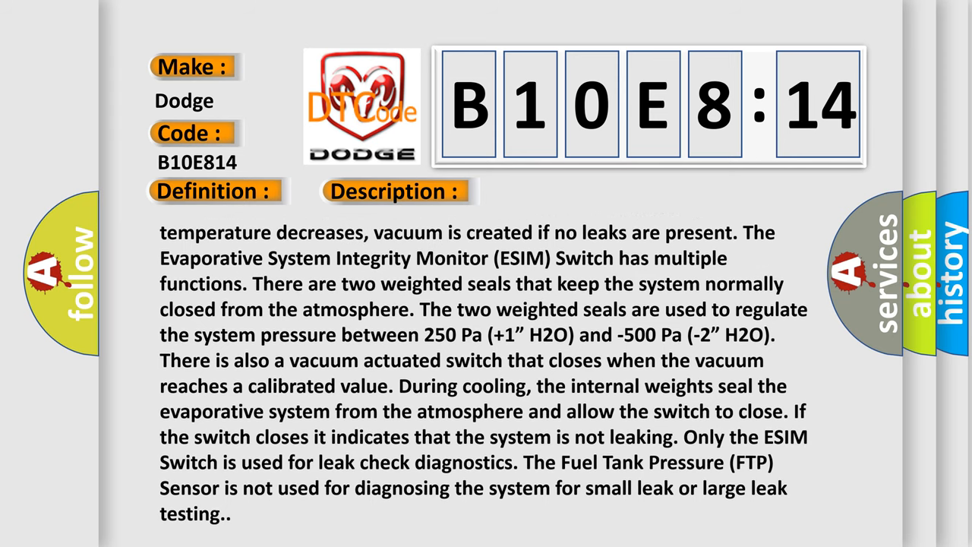
scroll(up, 3)
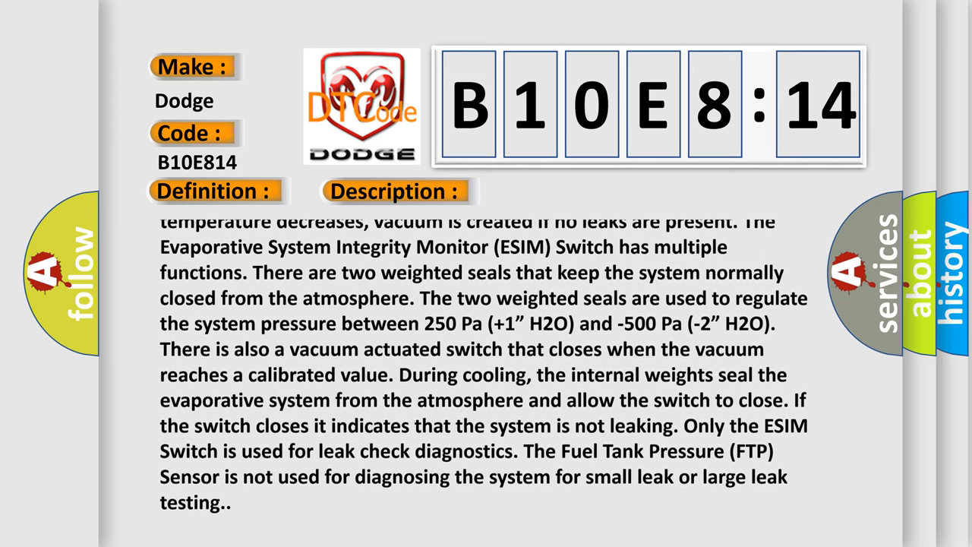
scroll(up, 3)
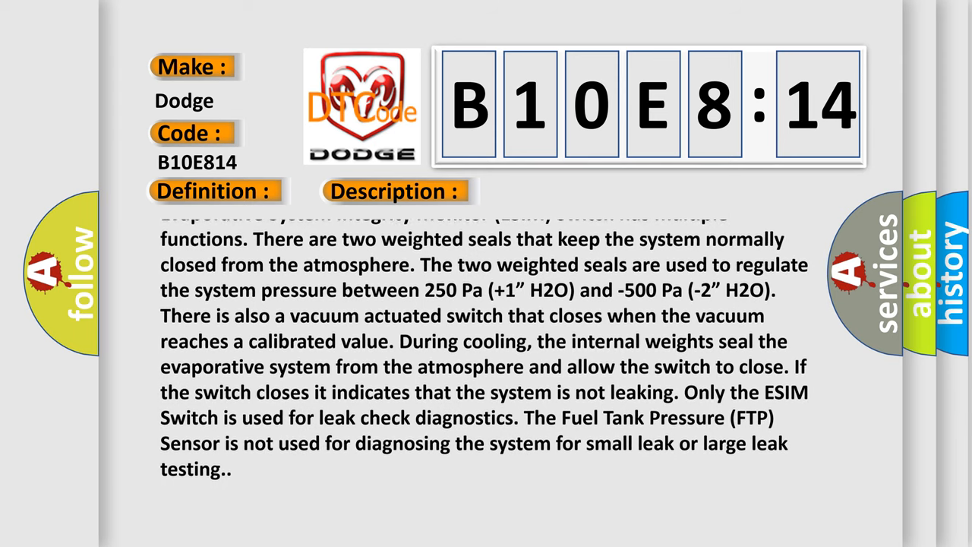
scroll(up, 3)
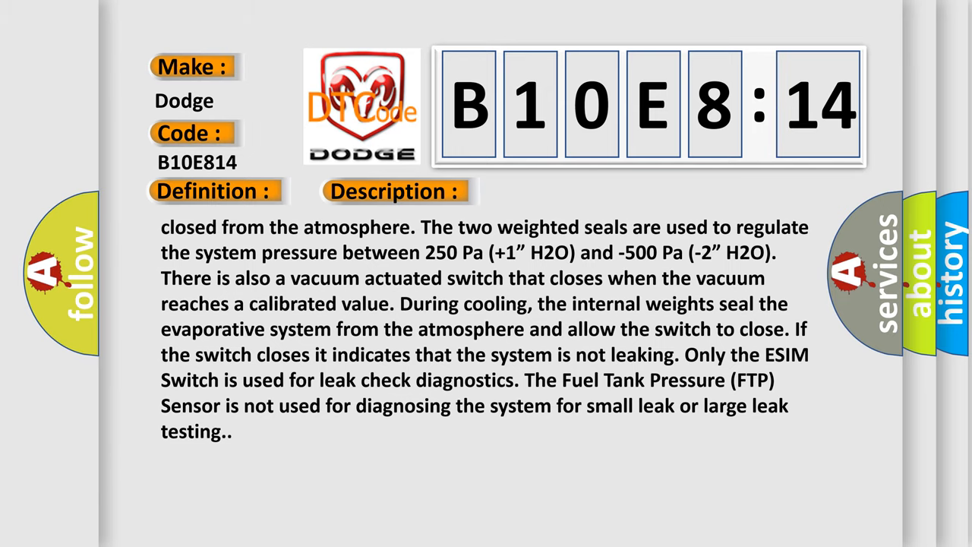
Reveal the B10E814 Cause list and follow it to the failure-mode subtype note
click(559, 190)
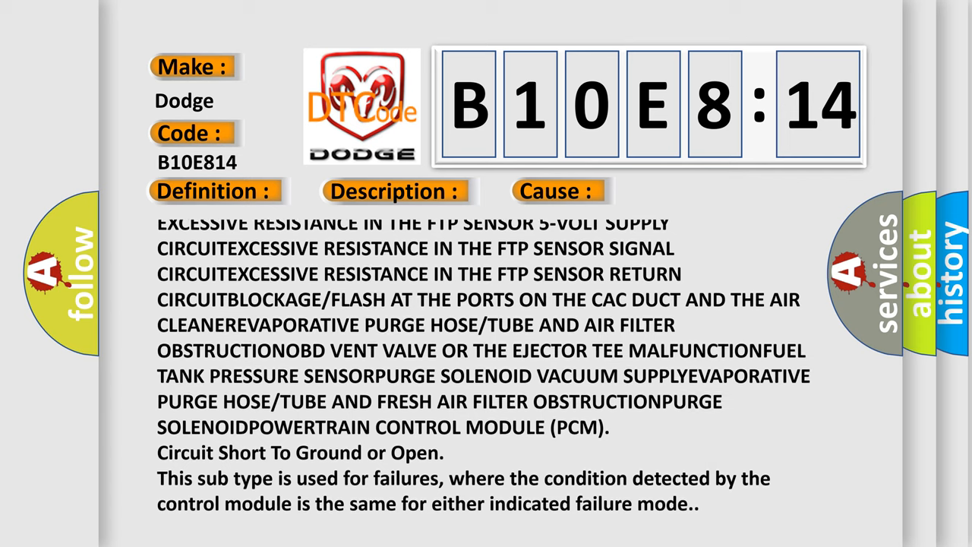
scroll(up, 3)
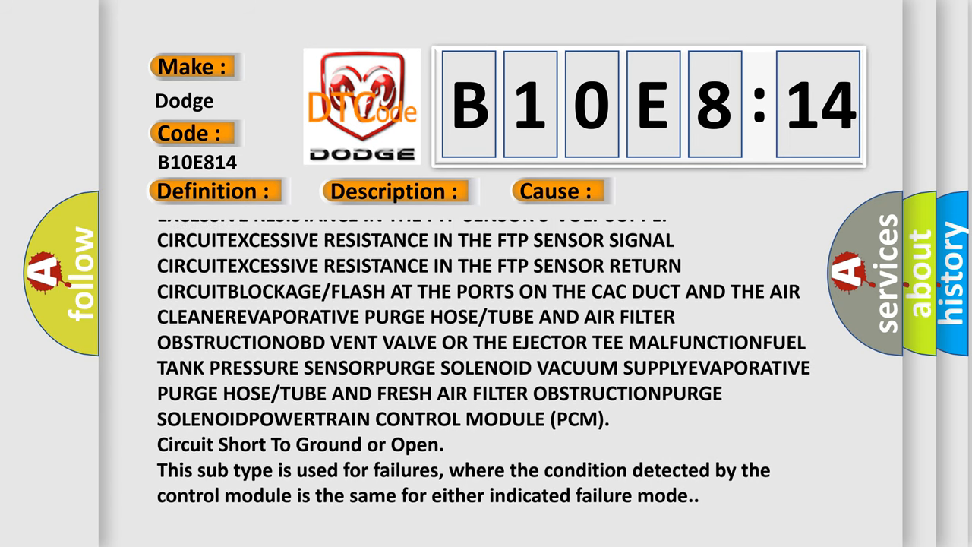
scroll(up, 3)
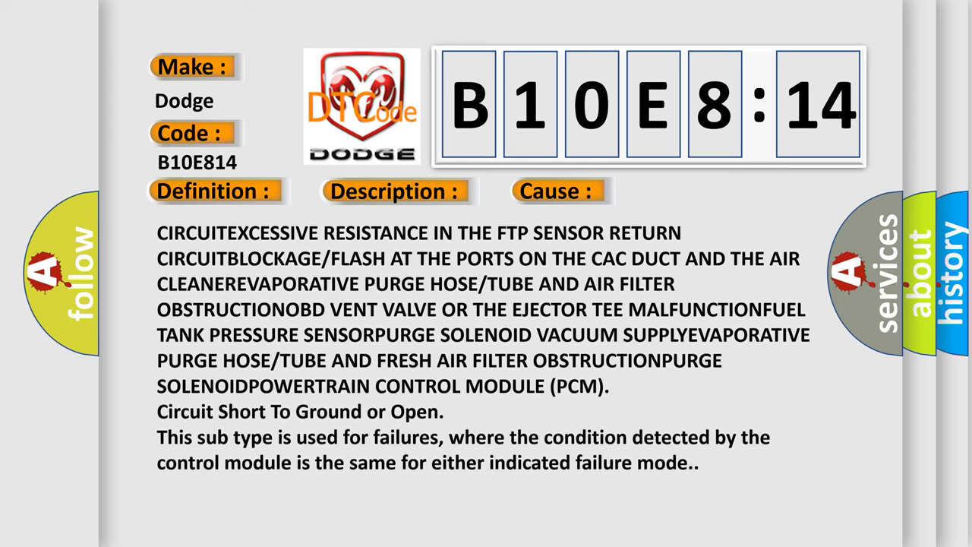
scroll(down, 3)
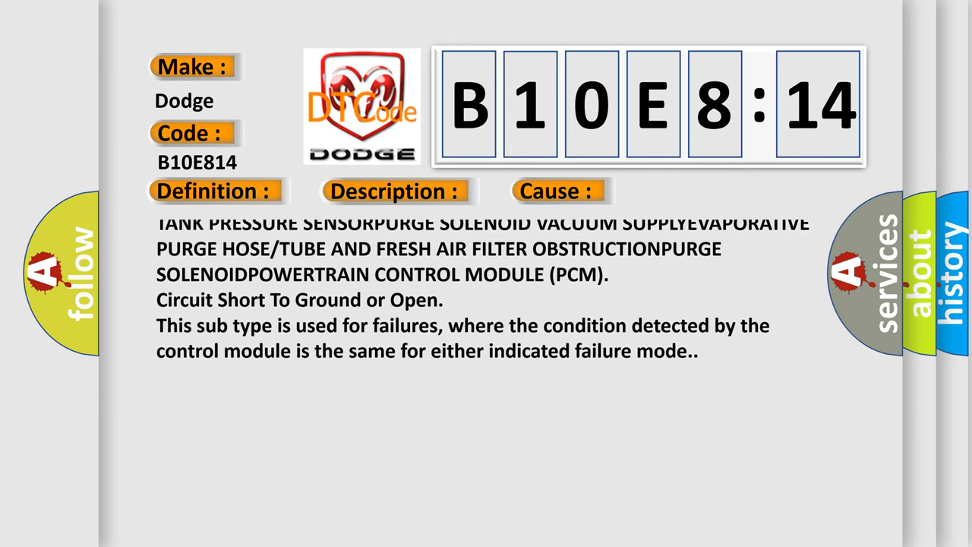
scroll(up, 3)
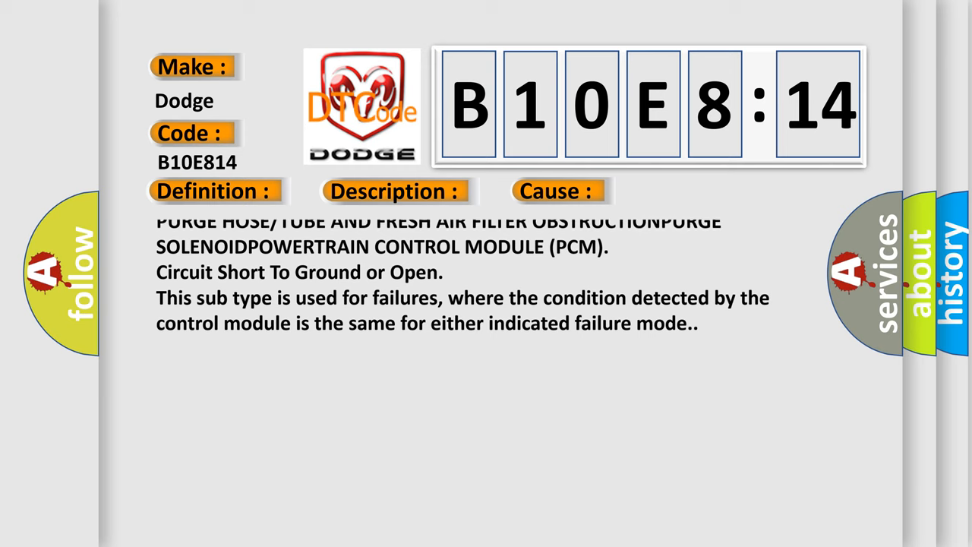
scroll(up, 3)
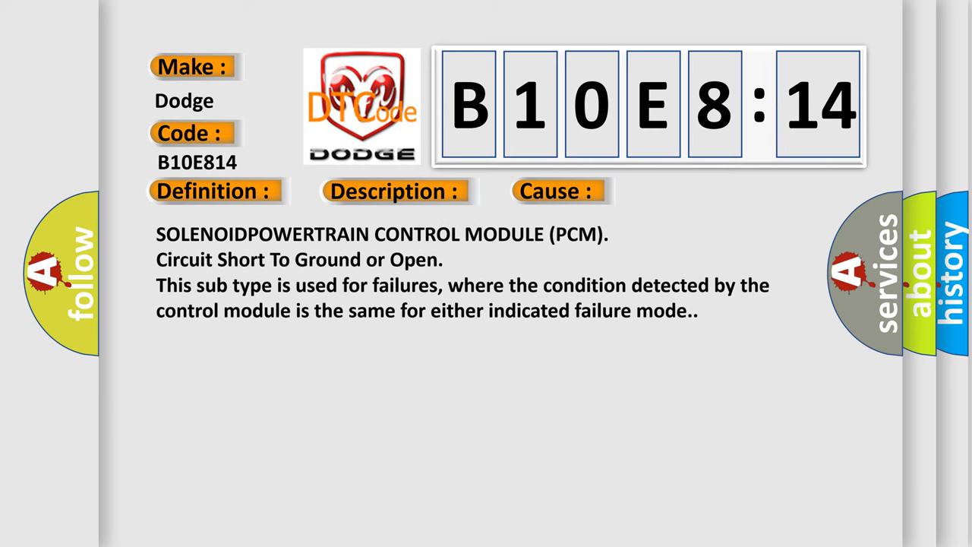
scroll(up, 3)
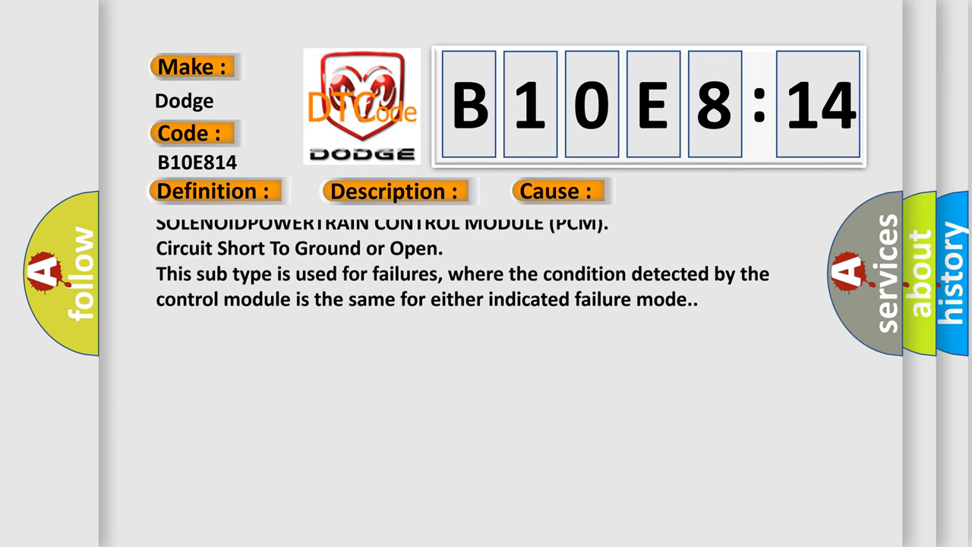